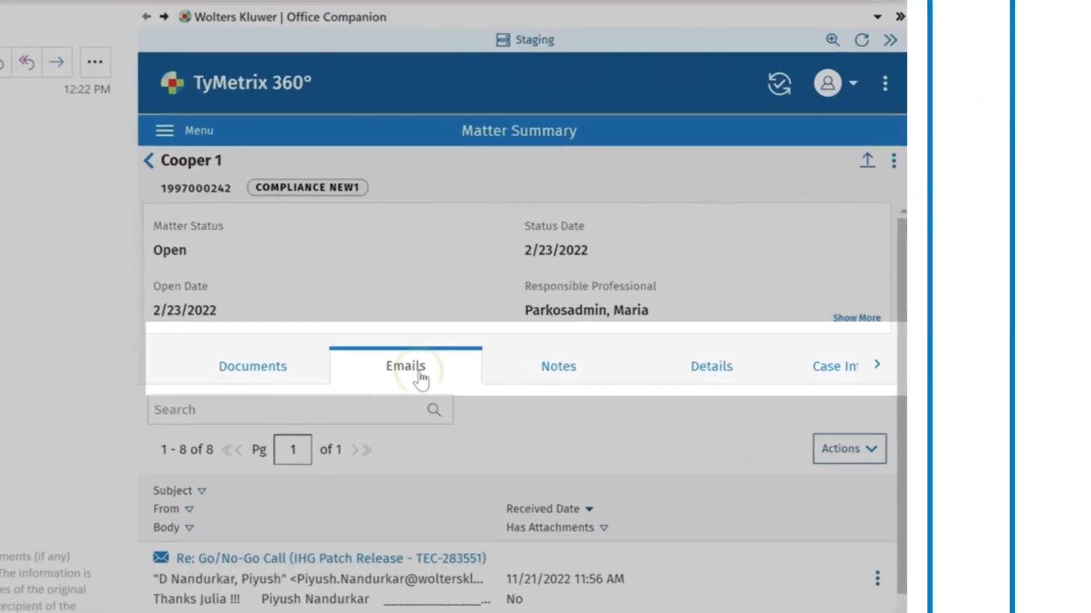
Show the emails filed under the Cooper 1 matter.
click(555, 367)
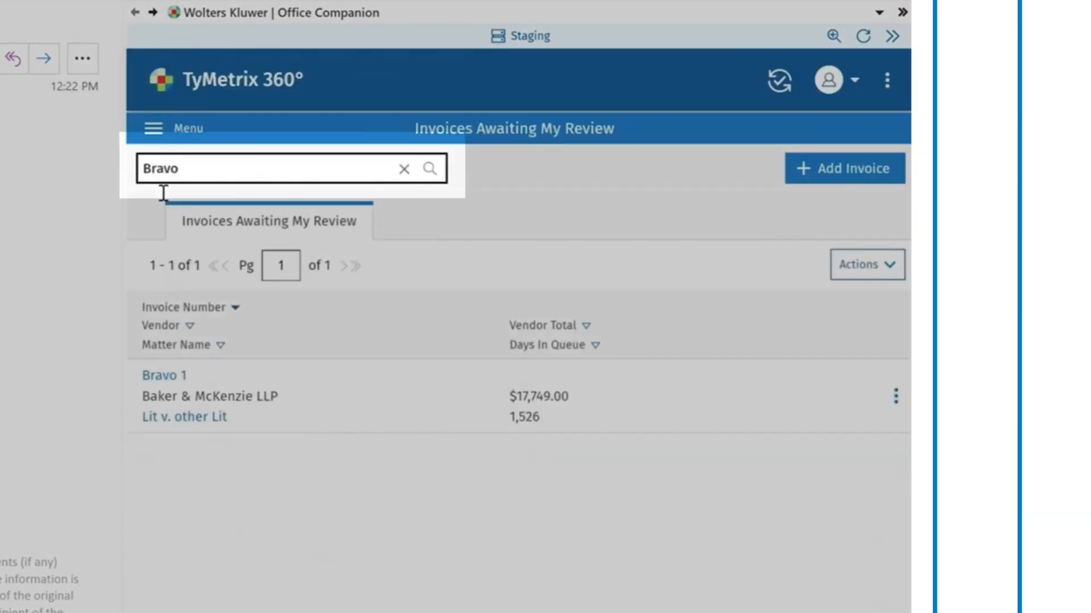
Open the Bravo 1 invoice summary from Baker & McKenzie LLP, then bring up the invoice lists menu.
click(163, 374)
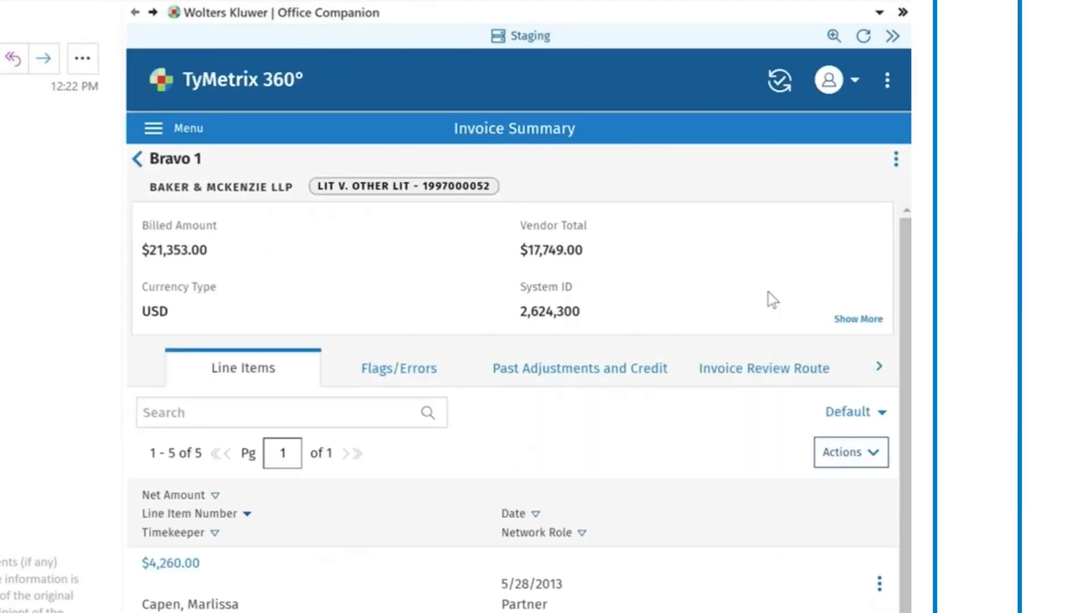
click(170, 128)
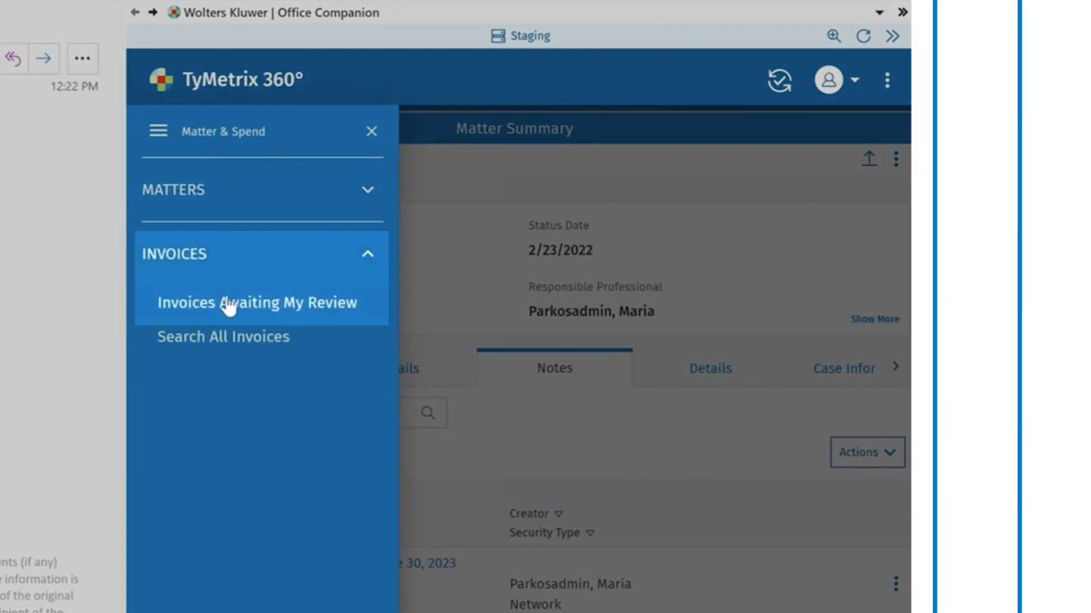